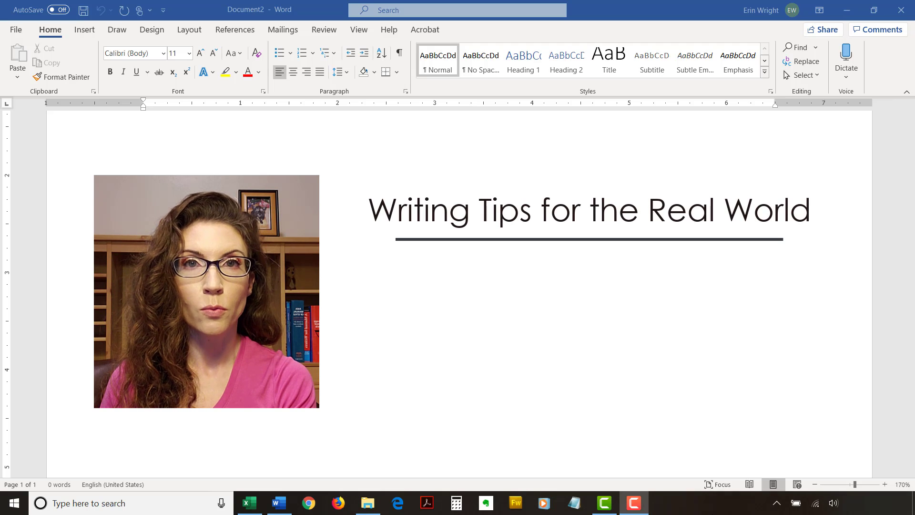
# Show the intro slides (site name, topics, Word versions) before reaching the Sample Figure Captions document
pyautogui.write('erinwrightwriting.com')
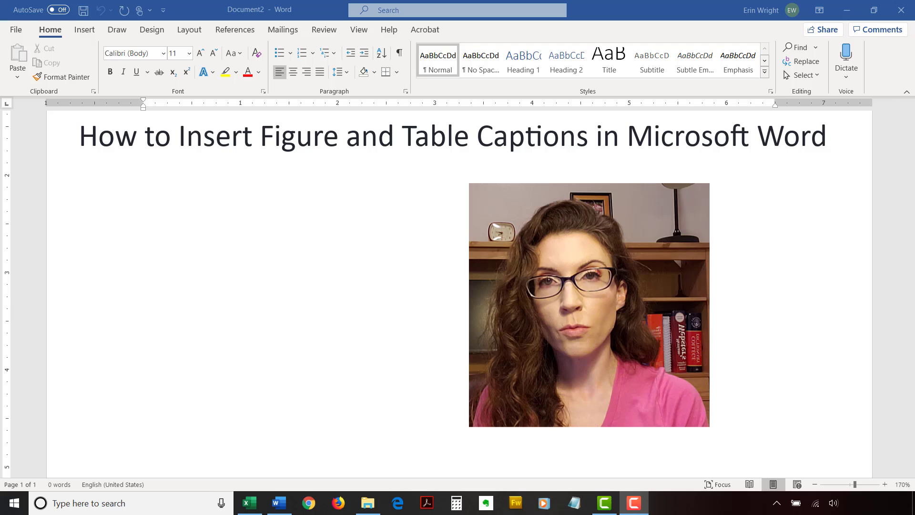
pyautogui.write('Change the Figure Label')
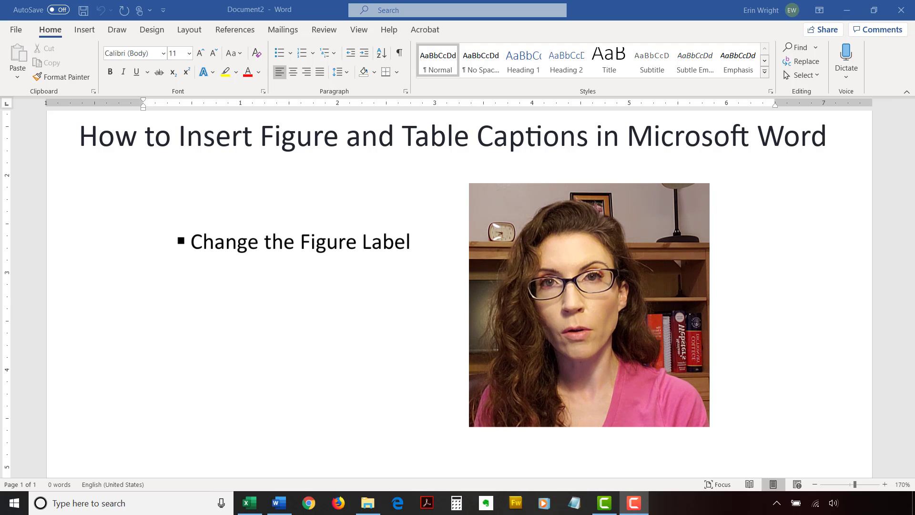
pyautogui.write('Change the Numbering')
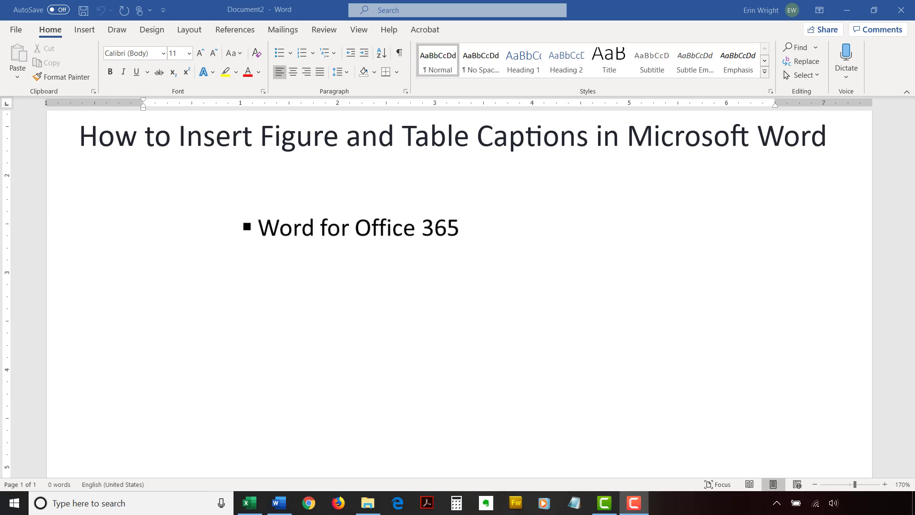
pyautogui.write('= Word 2019')
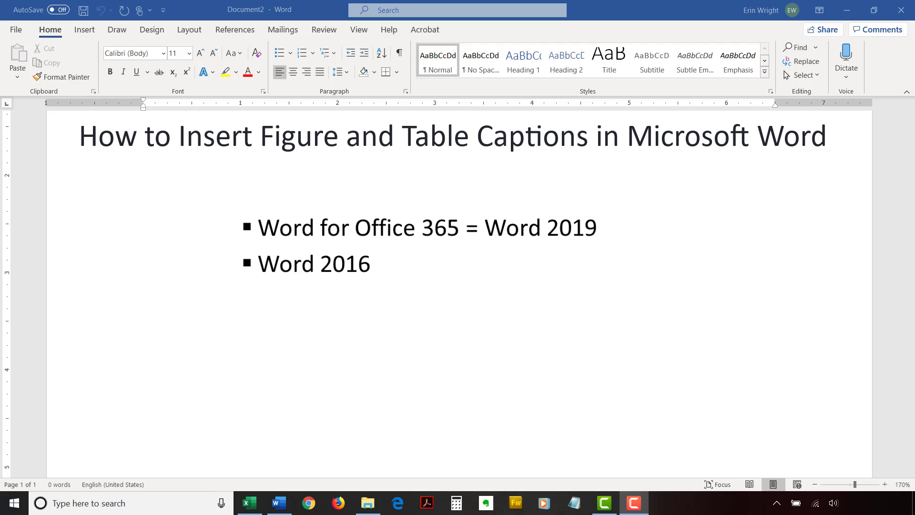
pyautogui.write('Word 2013')
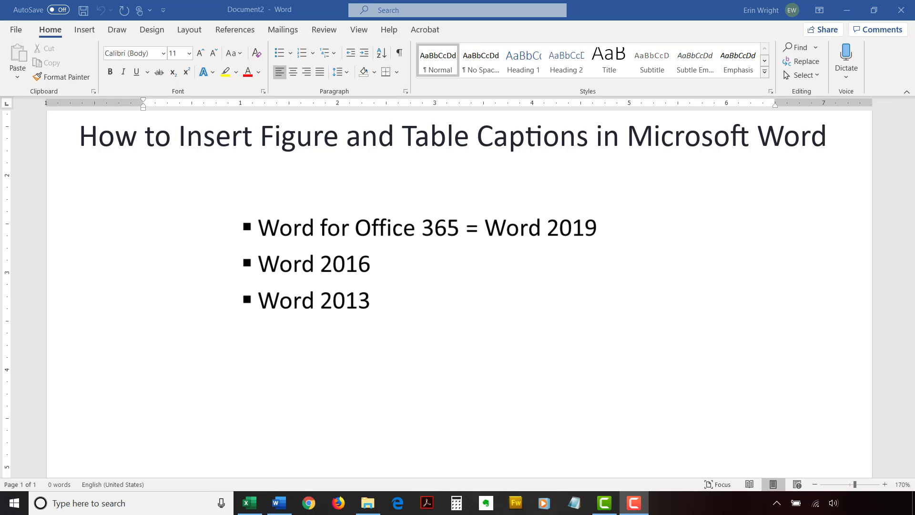
pyautogui.write('Word 2010')
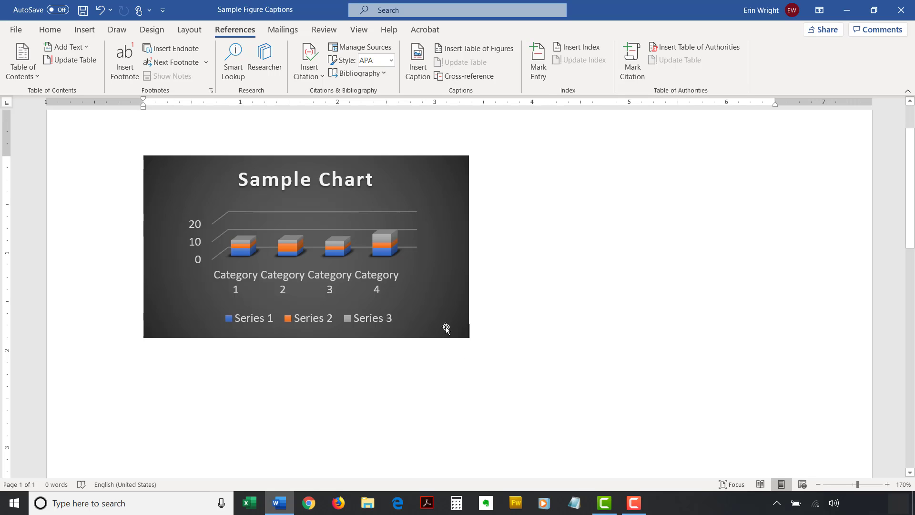
# Choose Insert Caption from the chart's shortcut menu, showing the default 'Figure 1' proposal
pyautogui.rightClick(446, 327)
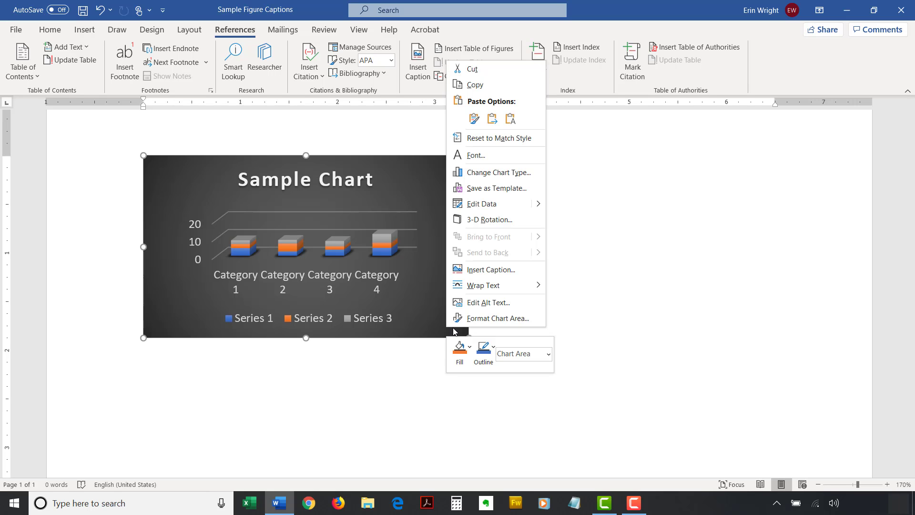
pyautogui.moveTo(492, 269)
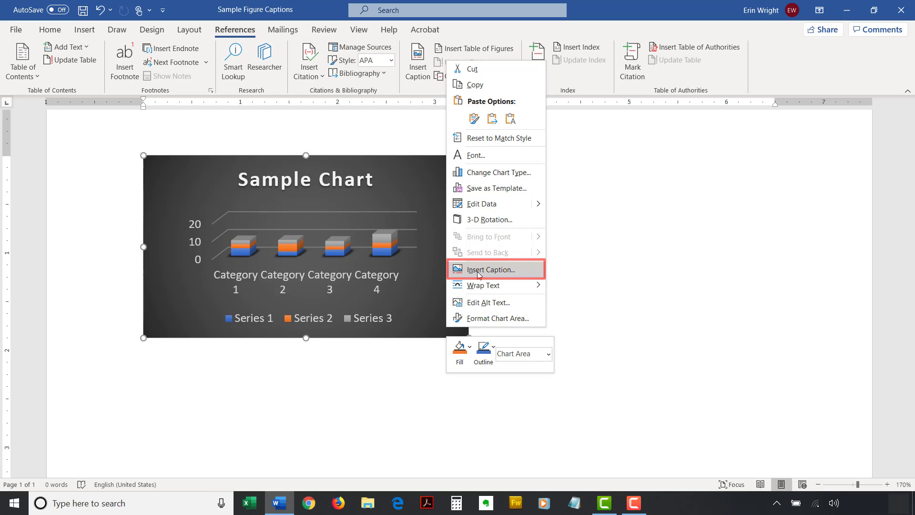
pyautogui.click(491, 269)
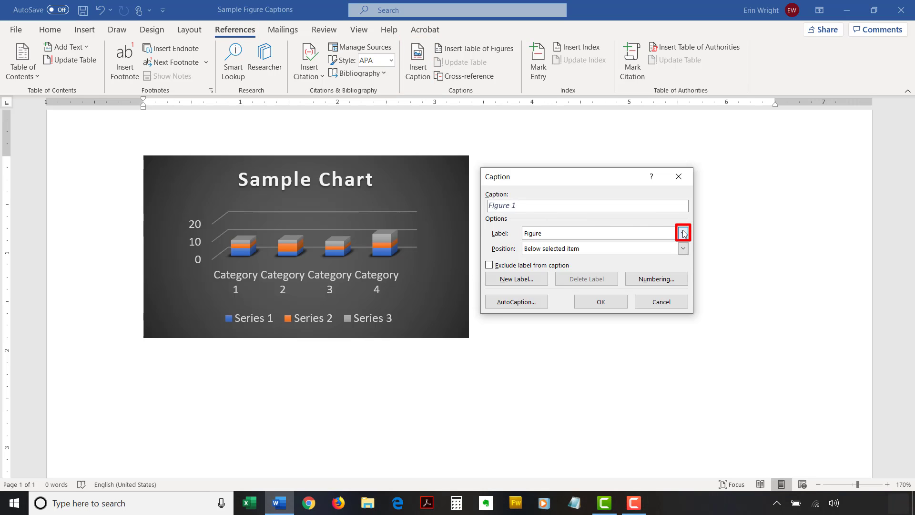
pyautogui.click(682, 233)
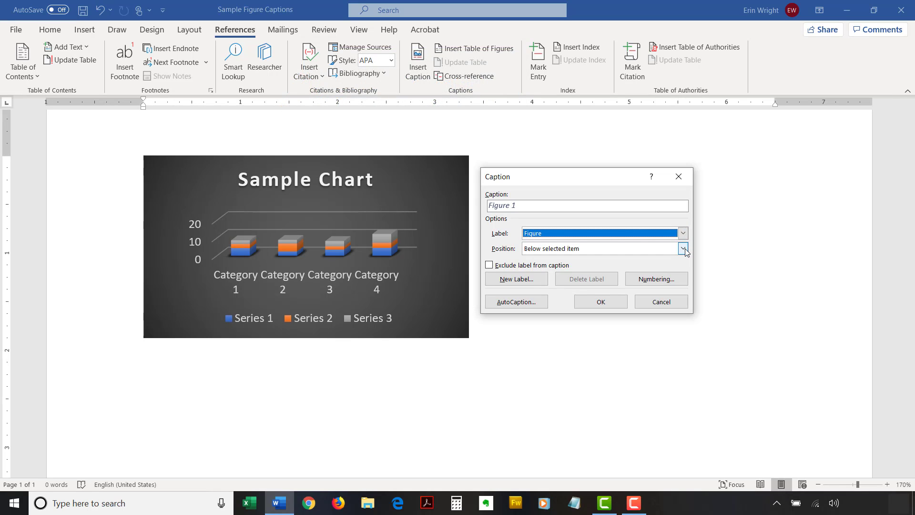
pyautogui.click(682, 248)
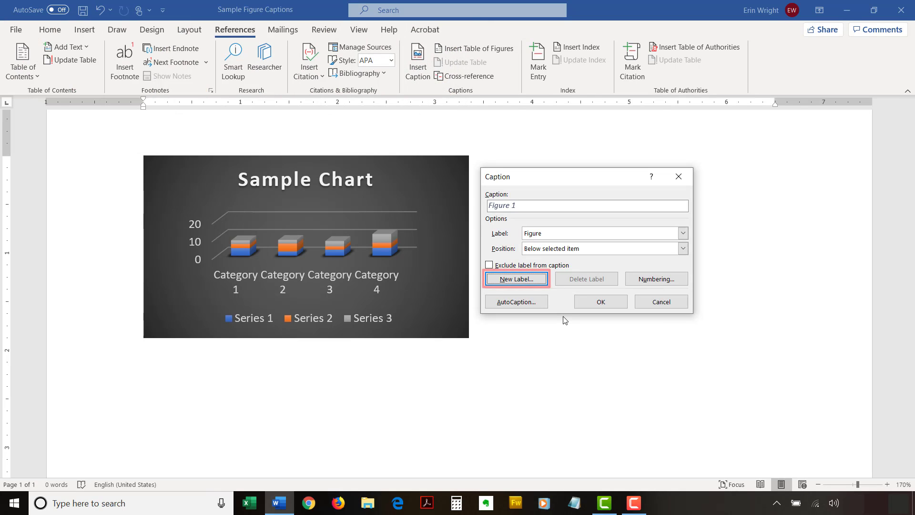
pyautogui.moveTo(516, 279)
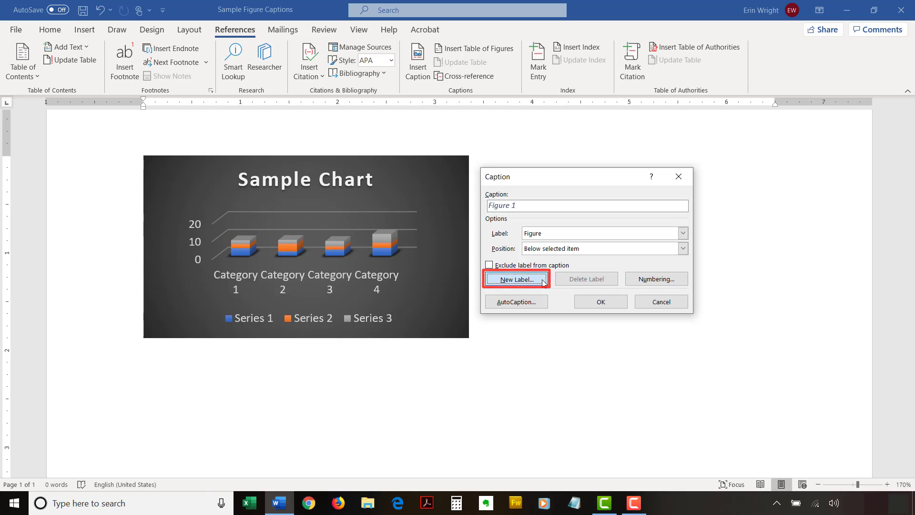
# Create a new caption label 'Fig.' so the proposed caption becomes 'Fig. 1'
pyautogui.click(515, 278)
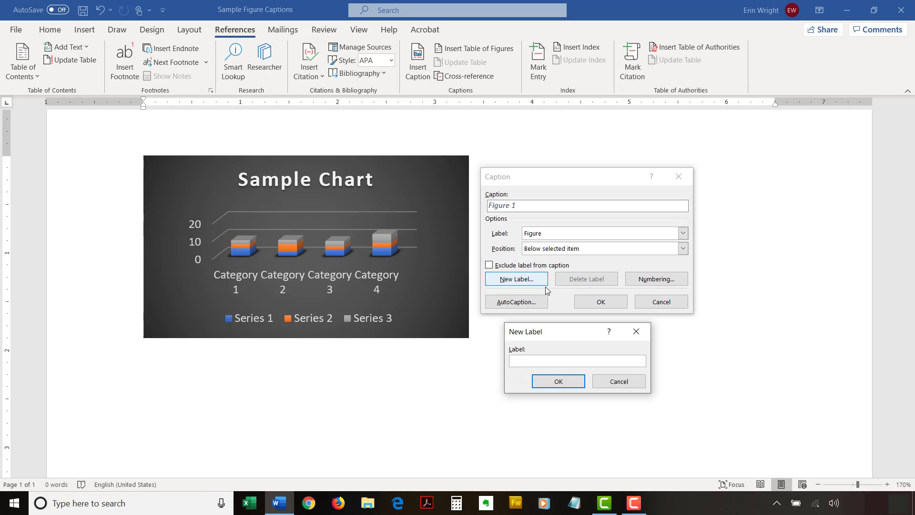
pyautogui.click(576, 360)
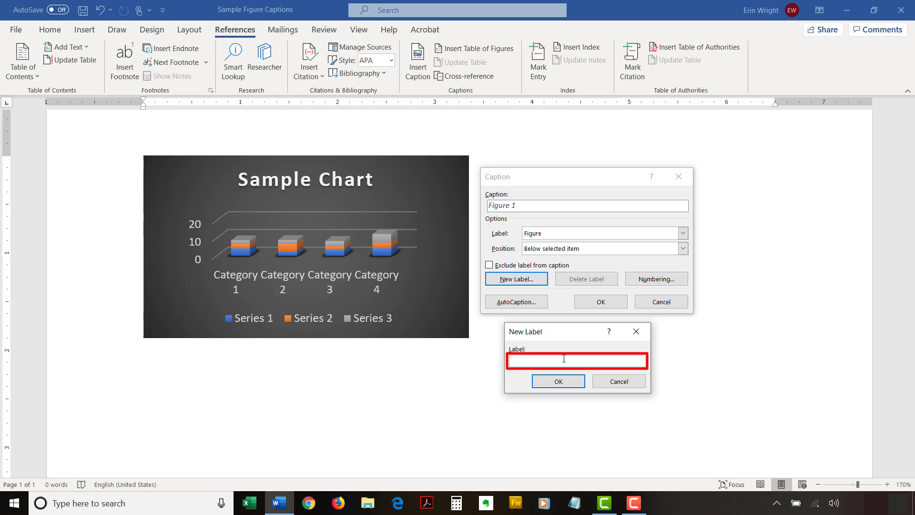
pyautogui.write('Fig.')
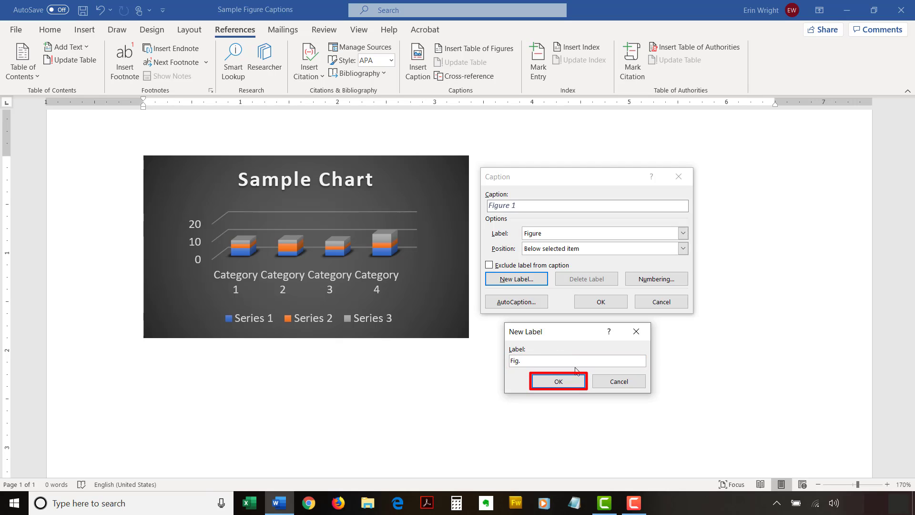
pyautogui.click(556, 382)
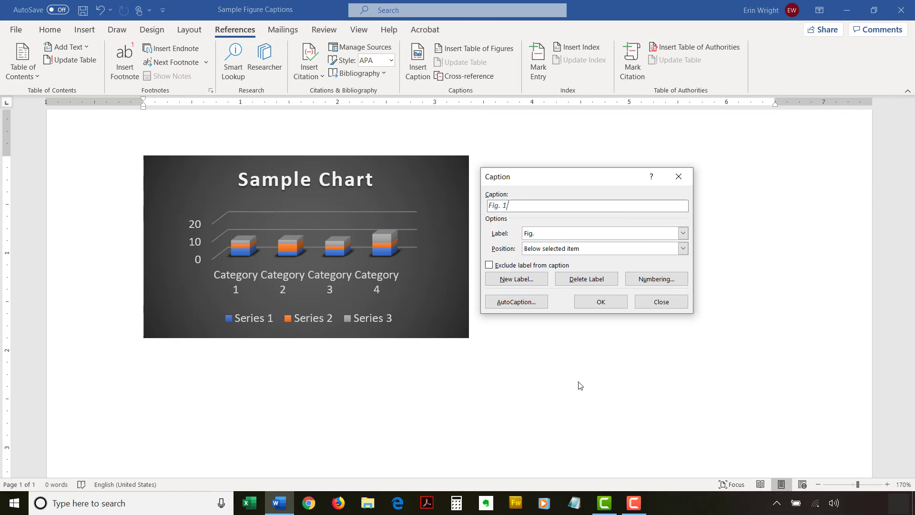
pyautogui.moveTo(569, 355)
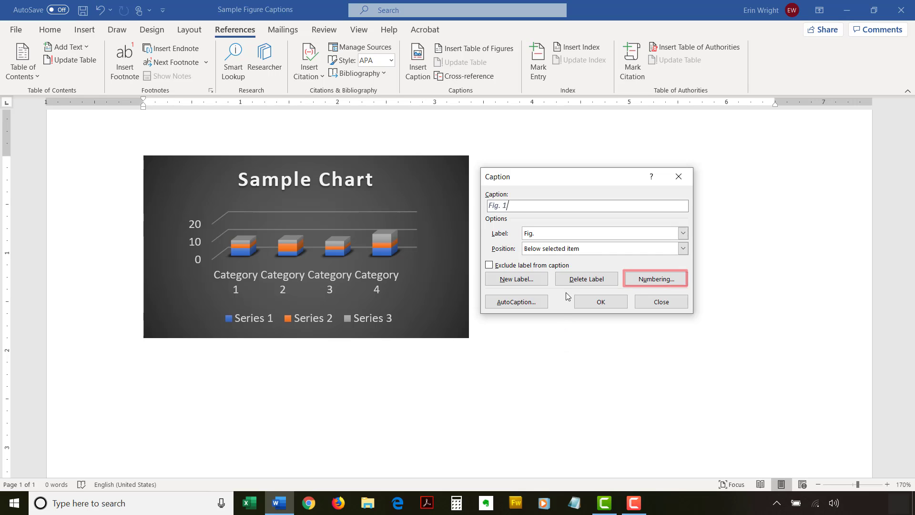
pyautogui.click(655, 279)
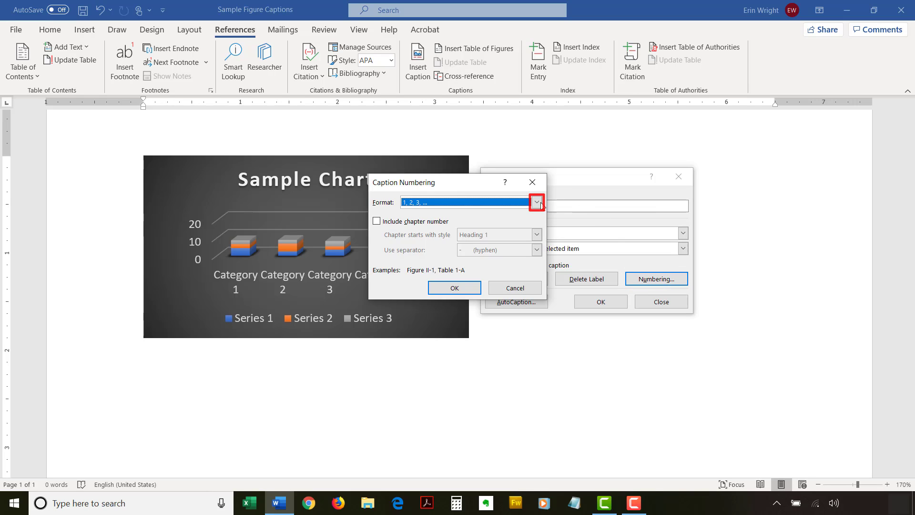
pyautogui.click(535, 202)
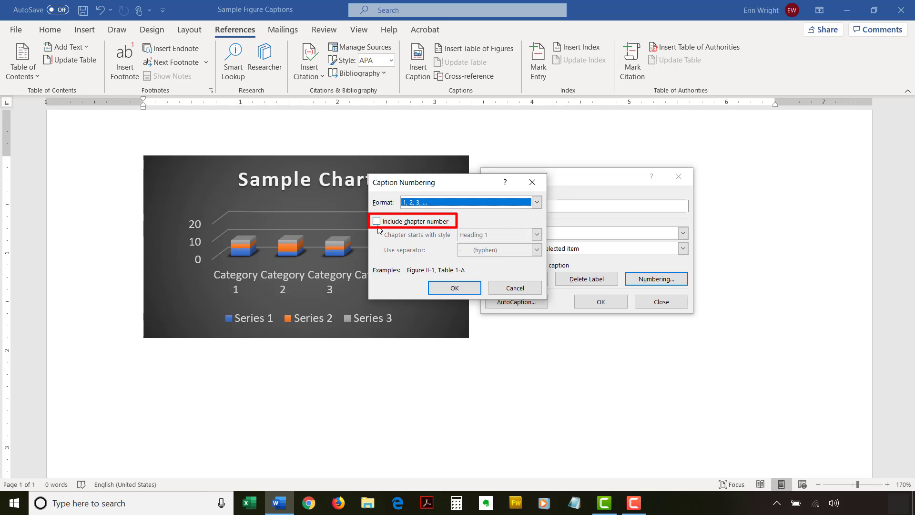
pyautogui.click(377, 220)
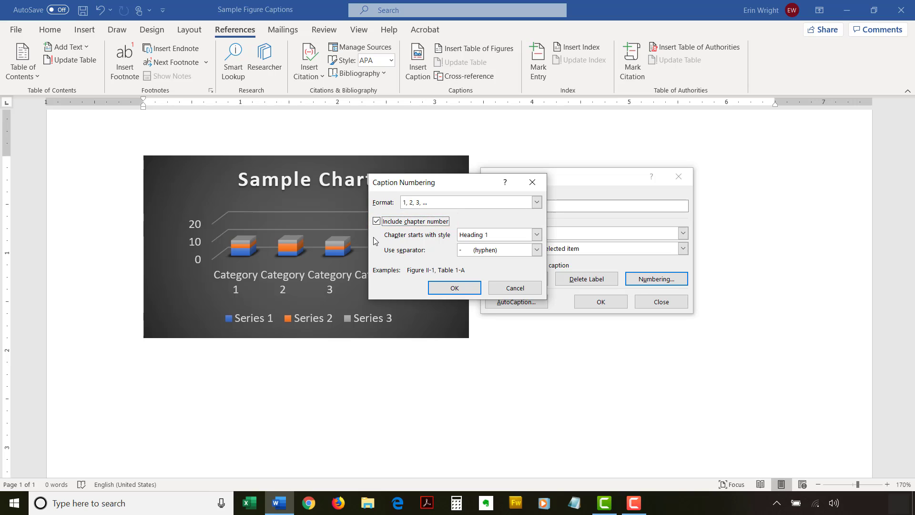
pyautogui.moveTo(375, 242)
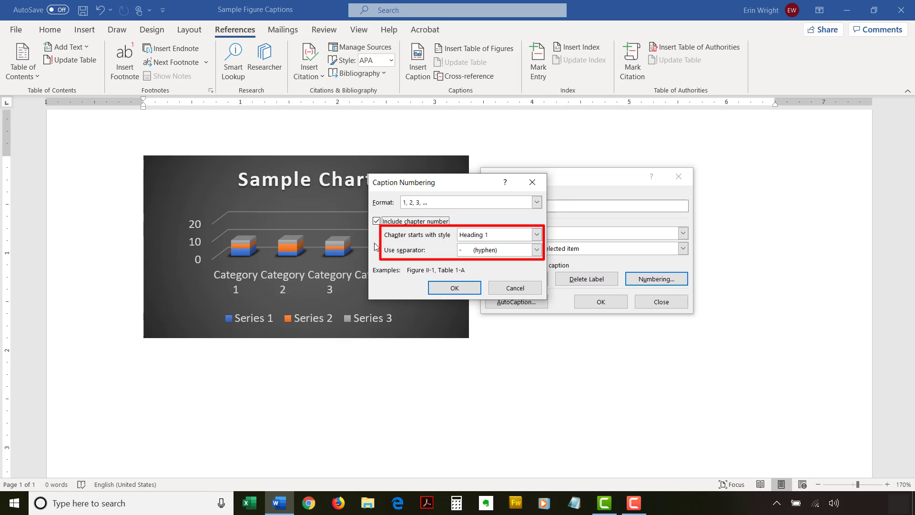
pyautogui.moveTo(377, 247)
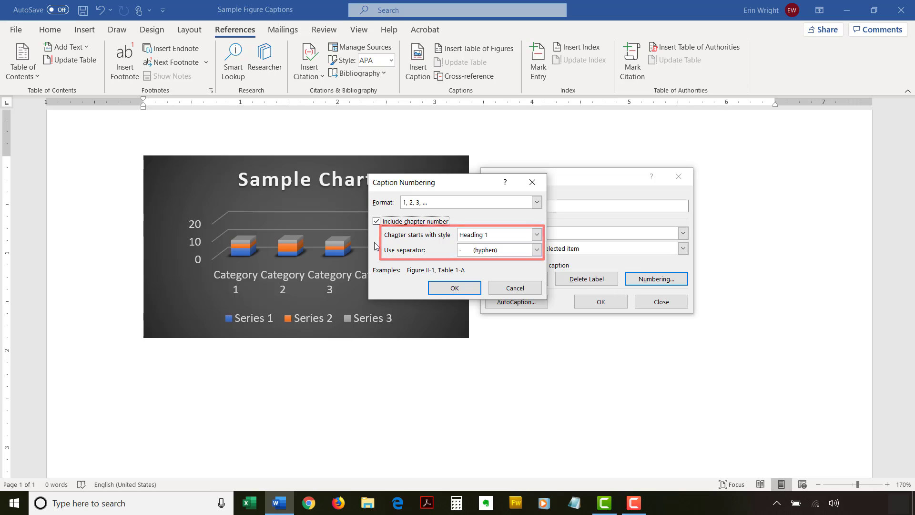
pyautogui.click(376, 220)
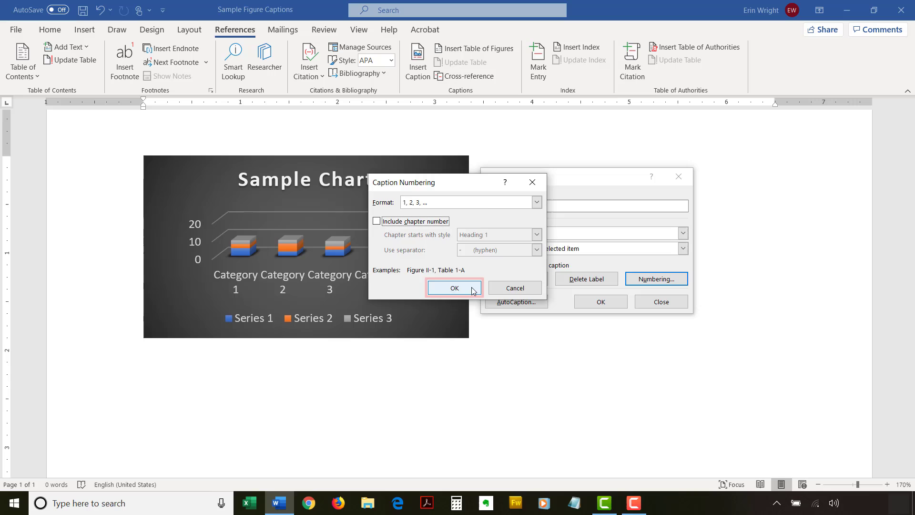
pyautogui.click(454, 287)
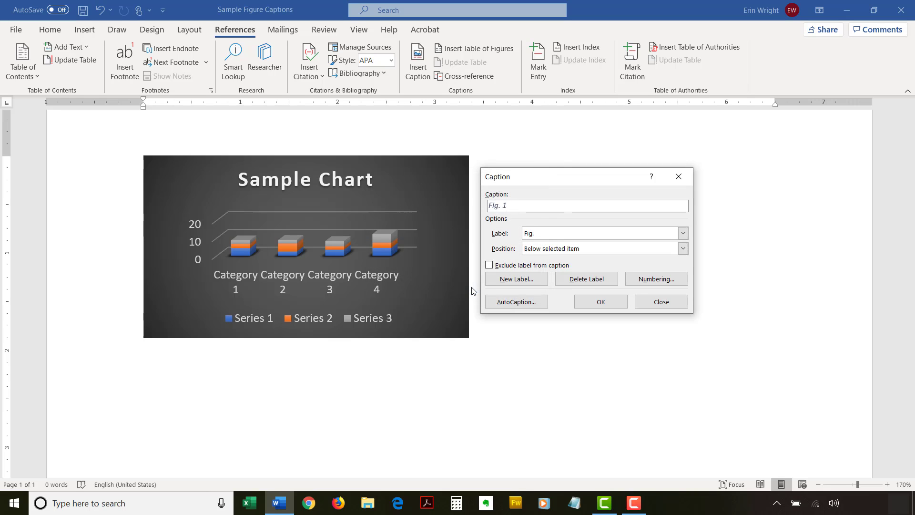
# Complete the caption as 'Fig. 1. Sample caption text' and insert it below the chart
pyautogui.click(586, 206)
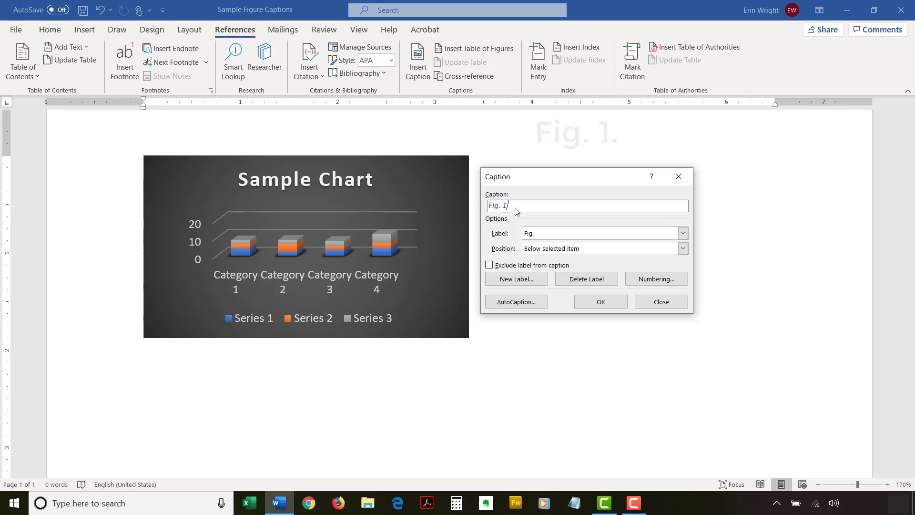
pyautogui.write('.')
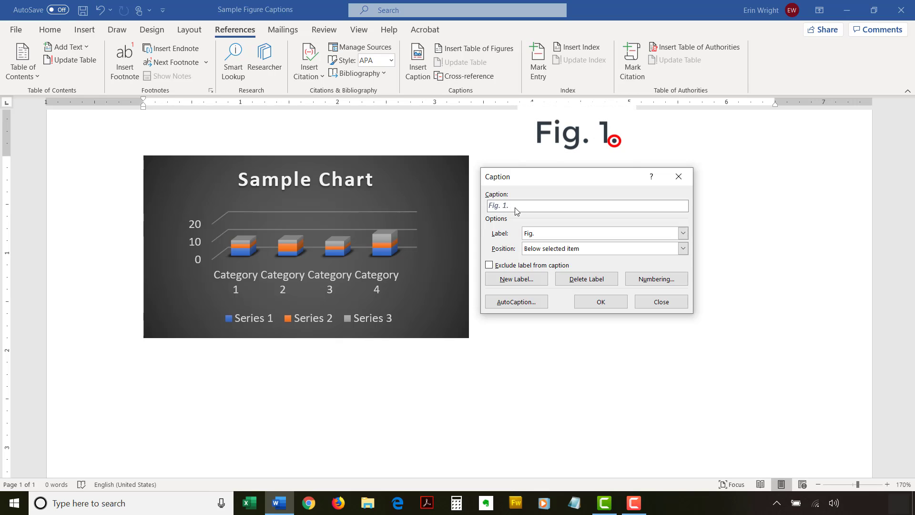
pyautogui.write('Sample')
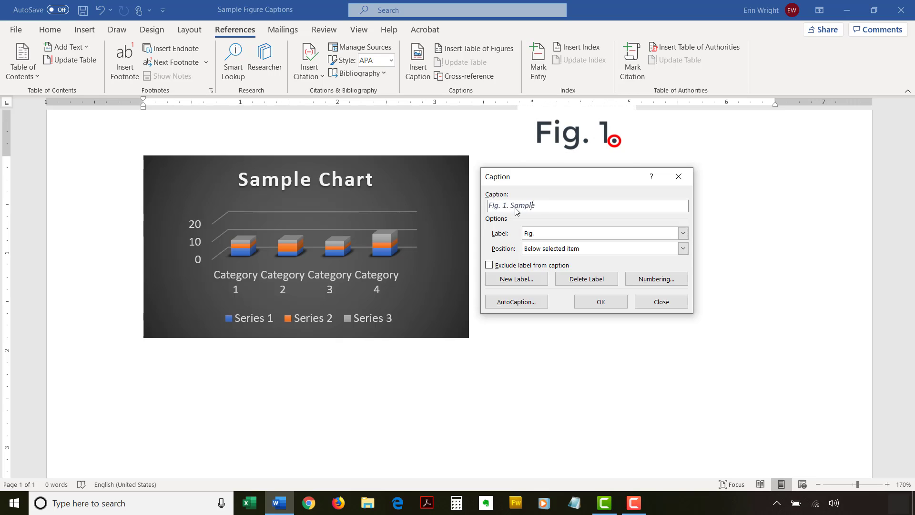
pyautogui.write('caption')
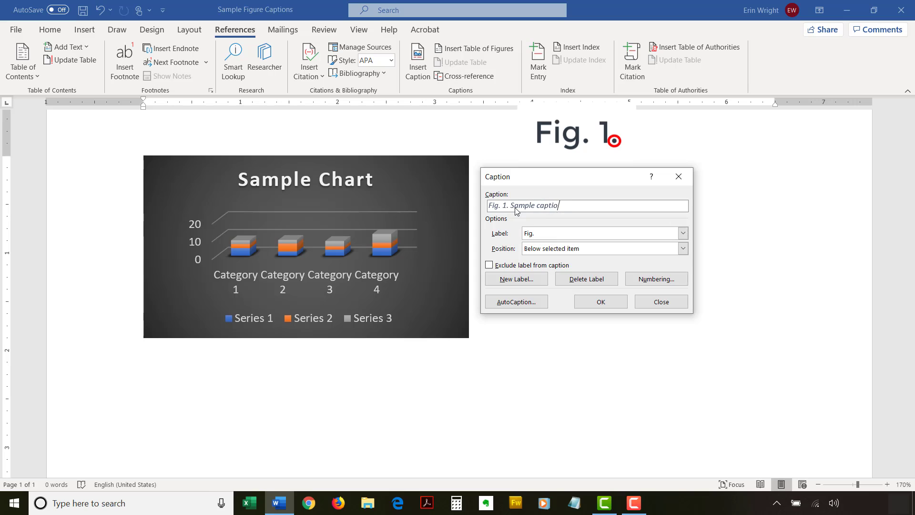
pyautogui.write('text')
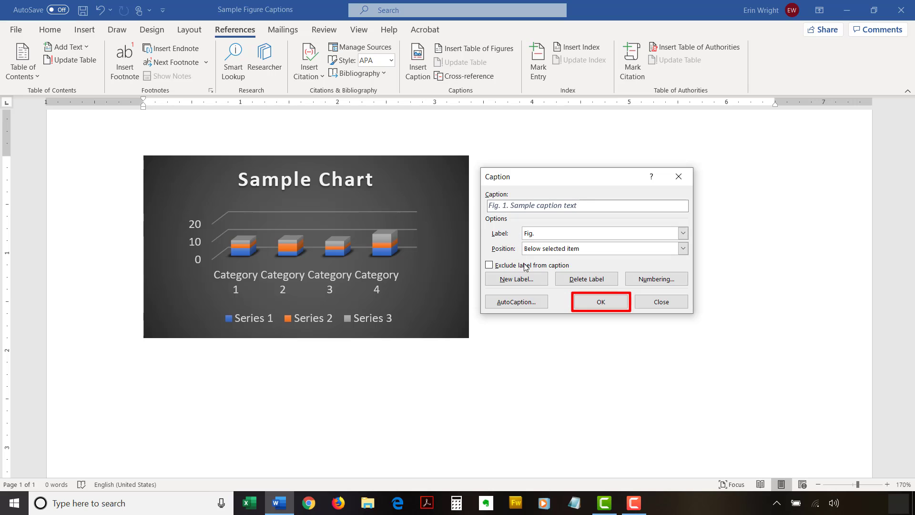
pyautogui.click(600, 302)
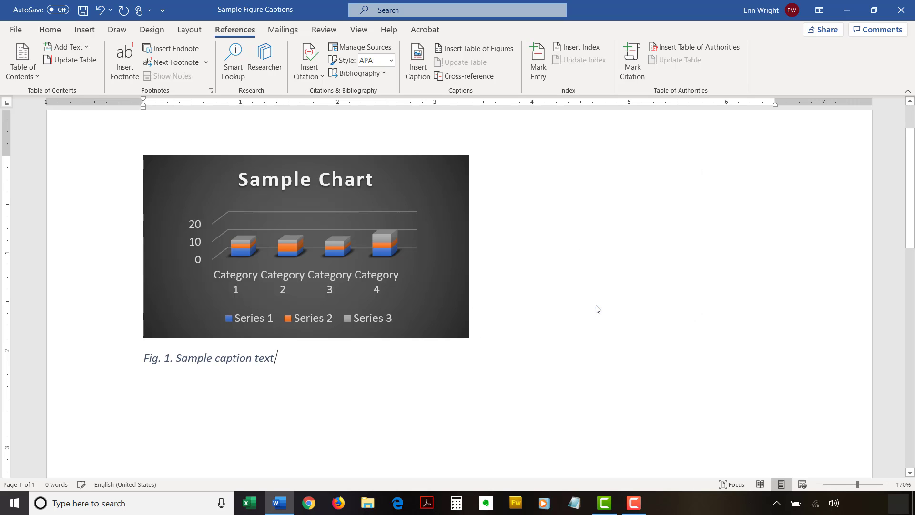